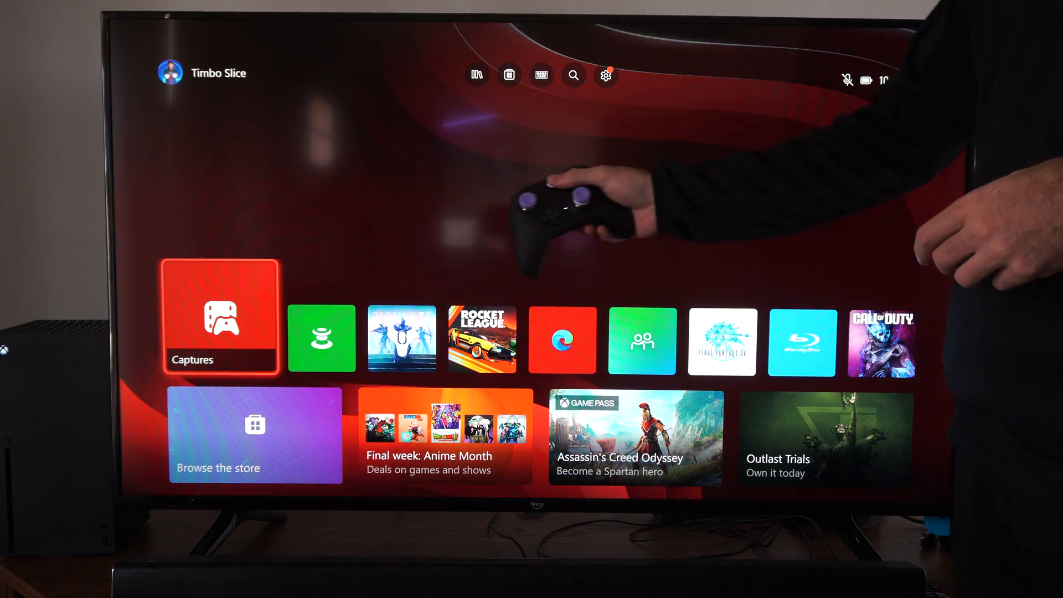
Open My games & apps and show the Apps list, including Captures.
key(Xbox)
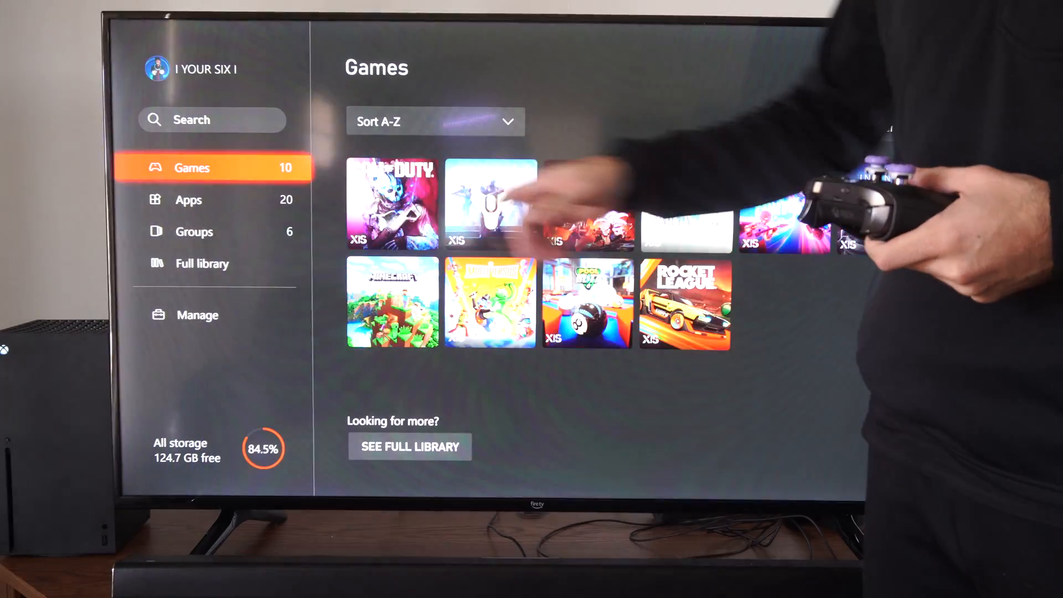
click(188, 199)
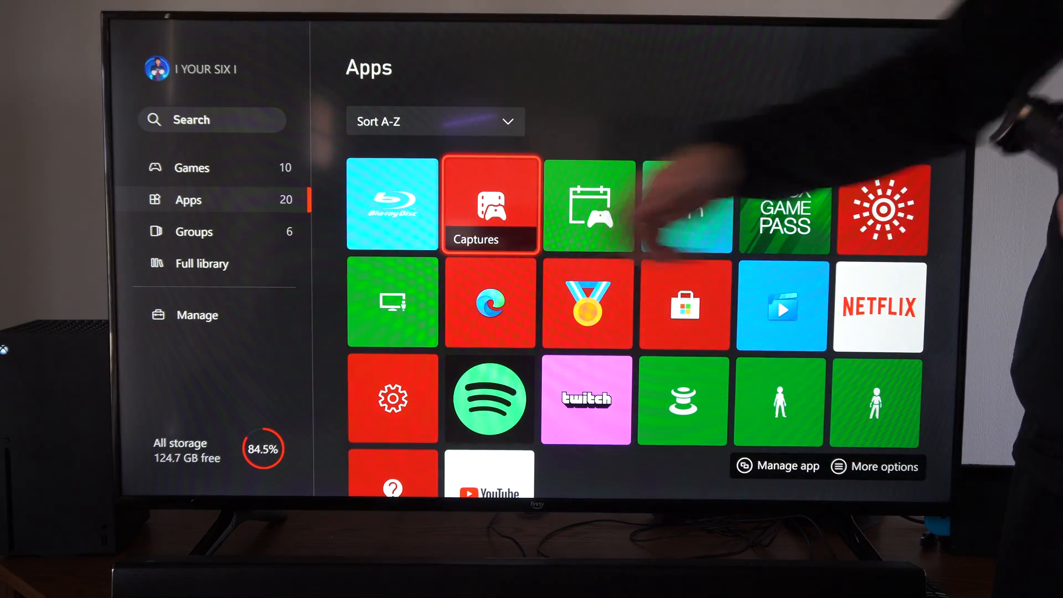
click(490, 204)
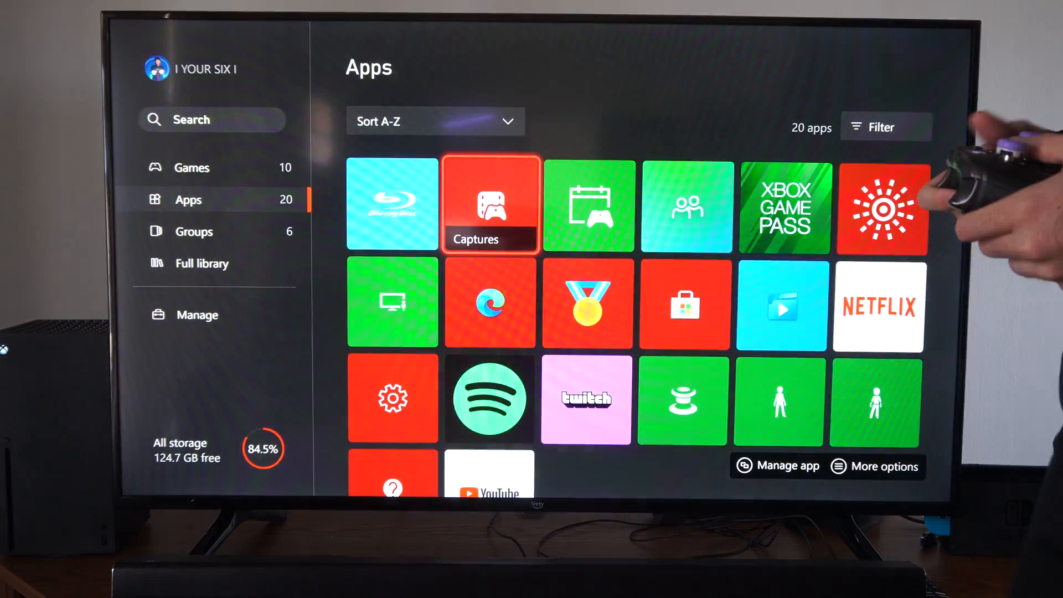
From the Xbox guide, browse its tabs and launch Captures to reach My captures.
key(Xbox)
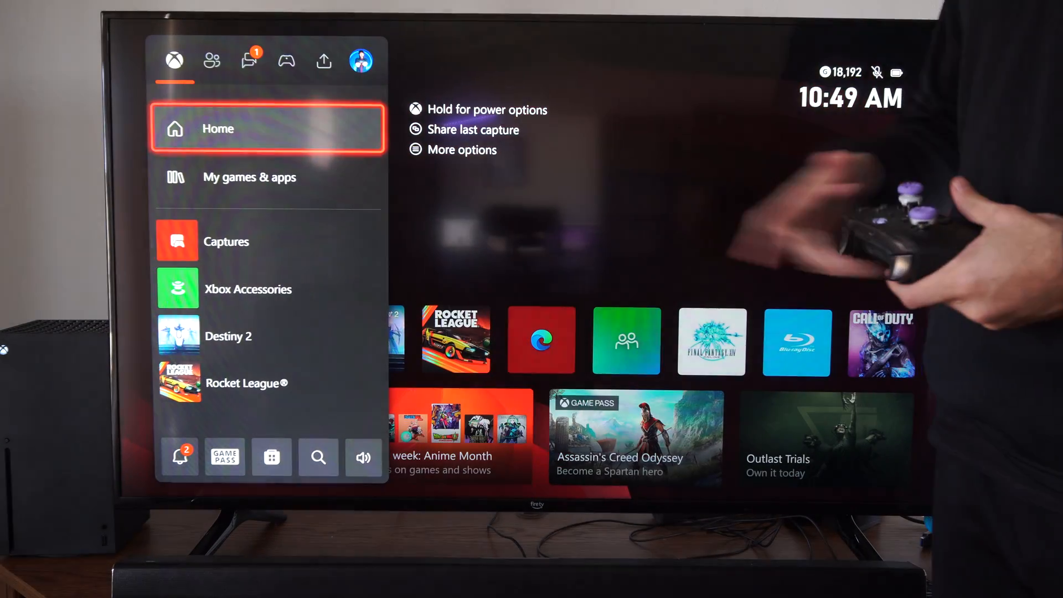
click(249, 61)
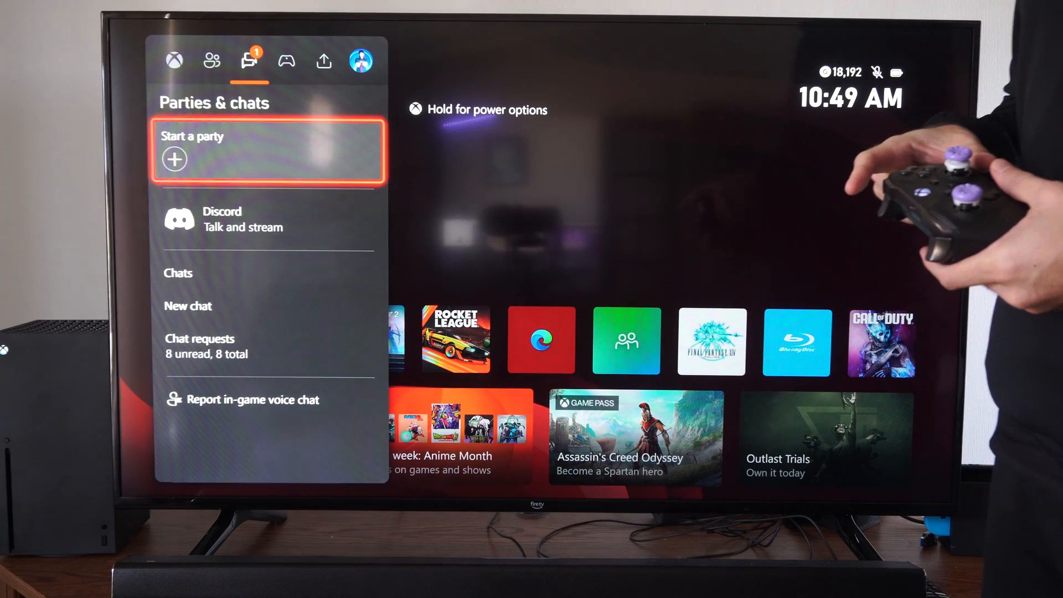
click(324, 61)
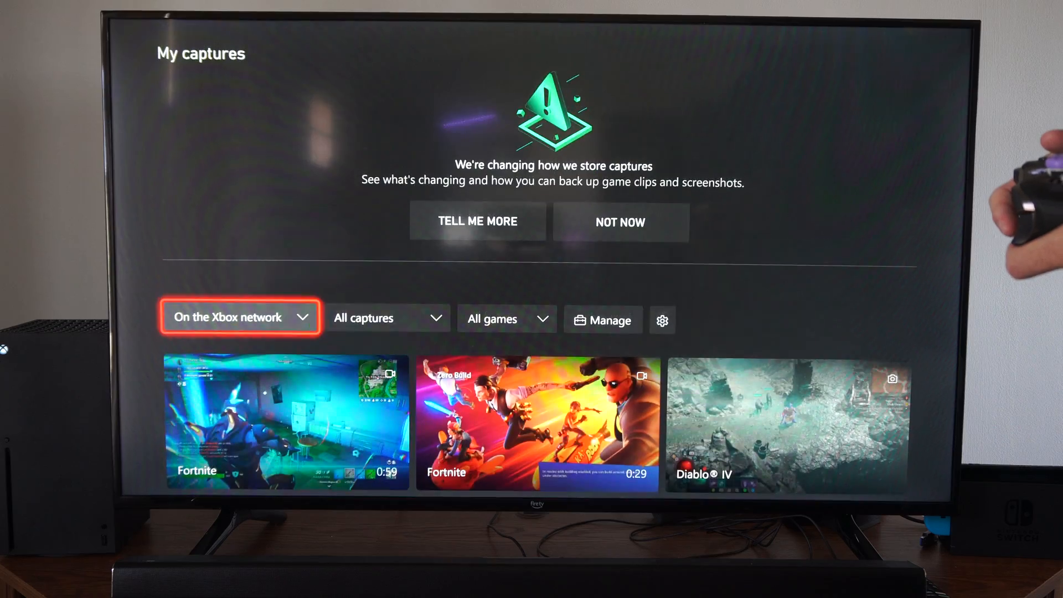
Keep the Xbox network capture filter and open the Fortnite clip's Rename/Delete/Share menu.
click(238, 317)
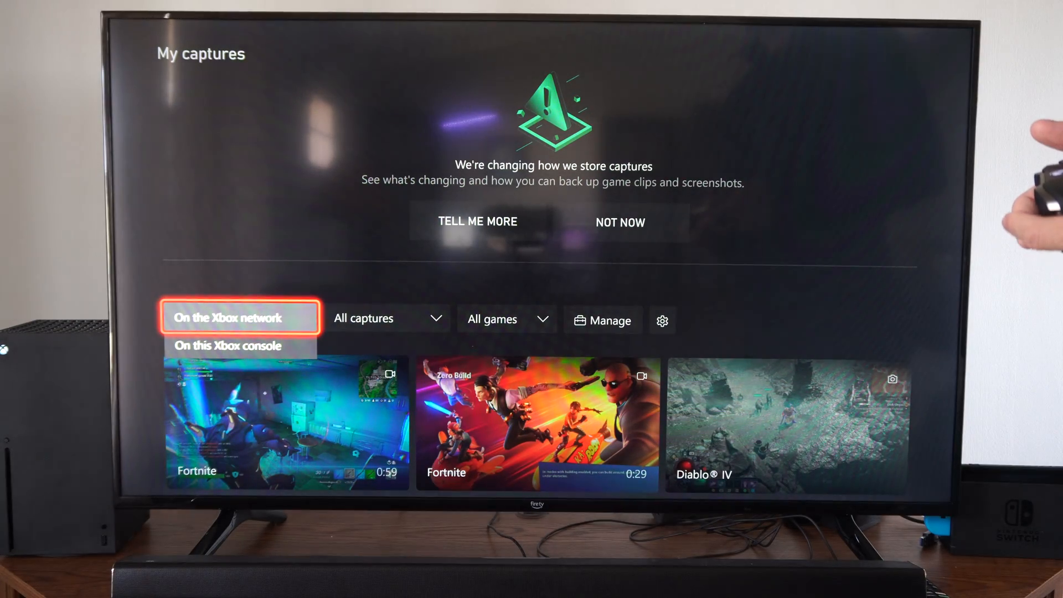
click(387, 318)
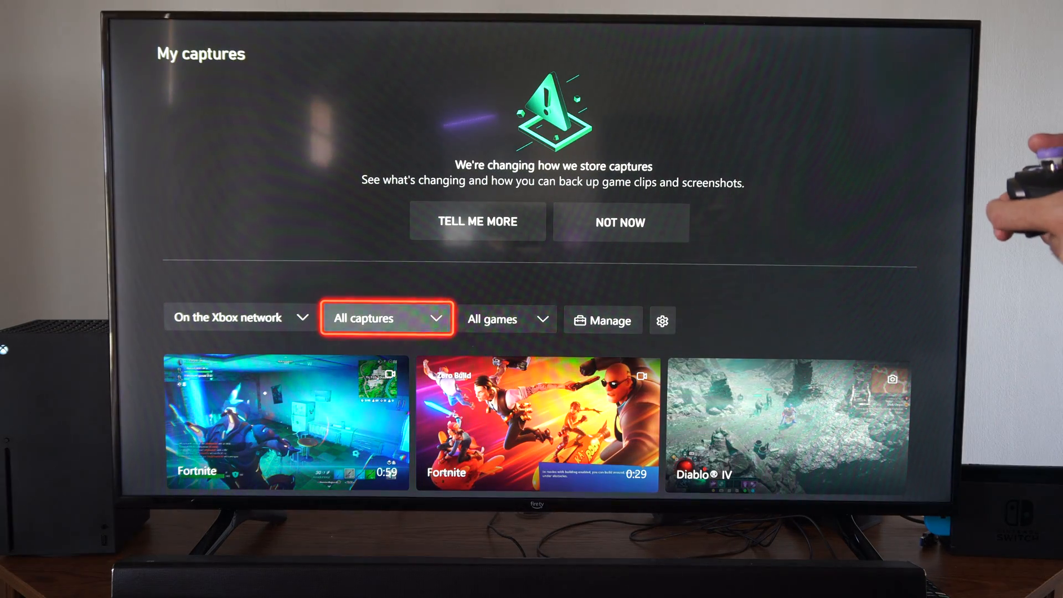
click(661, 320)
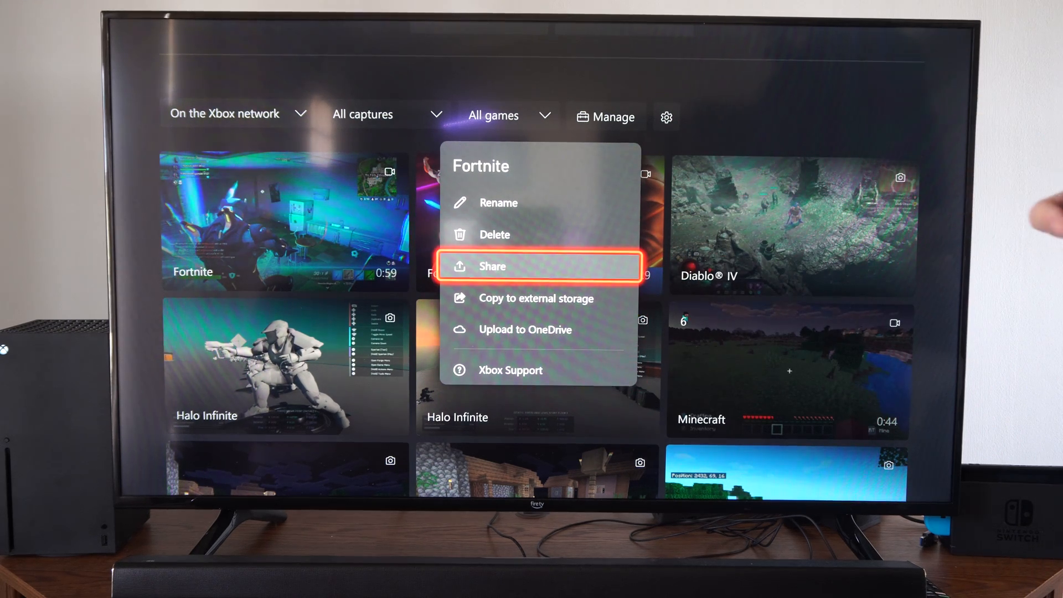
Open the 0:59 Fortnite clip in the full-screen capture player.
click(492, 266)
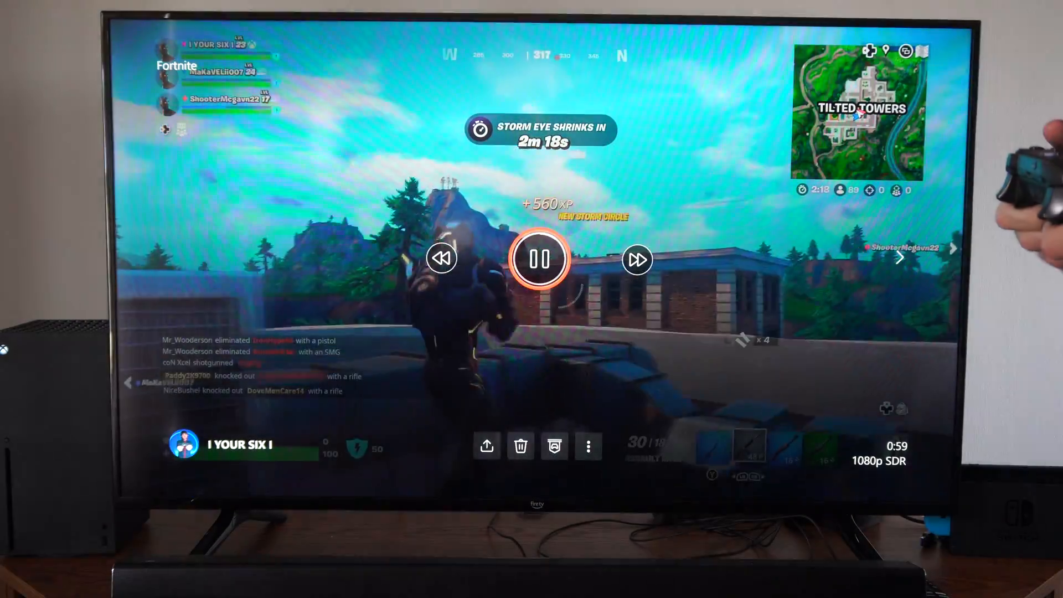
Dismiss the player overlay so the Fortnite clip plays unobstructed.
click(540, 259)
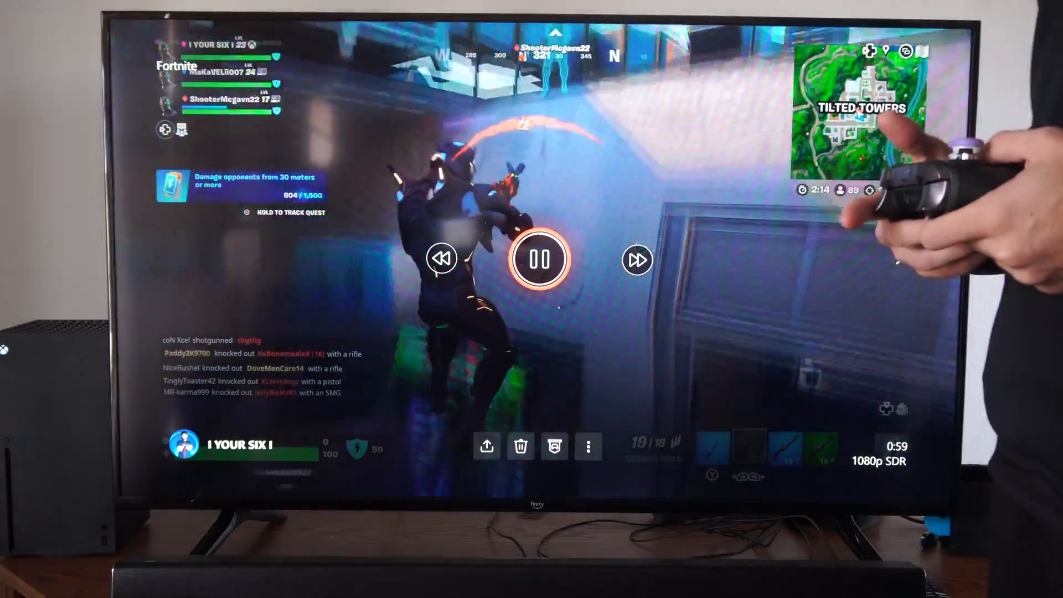
click(538, 259)
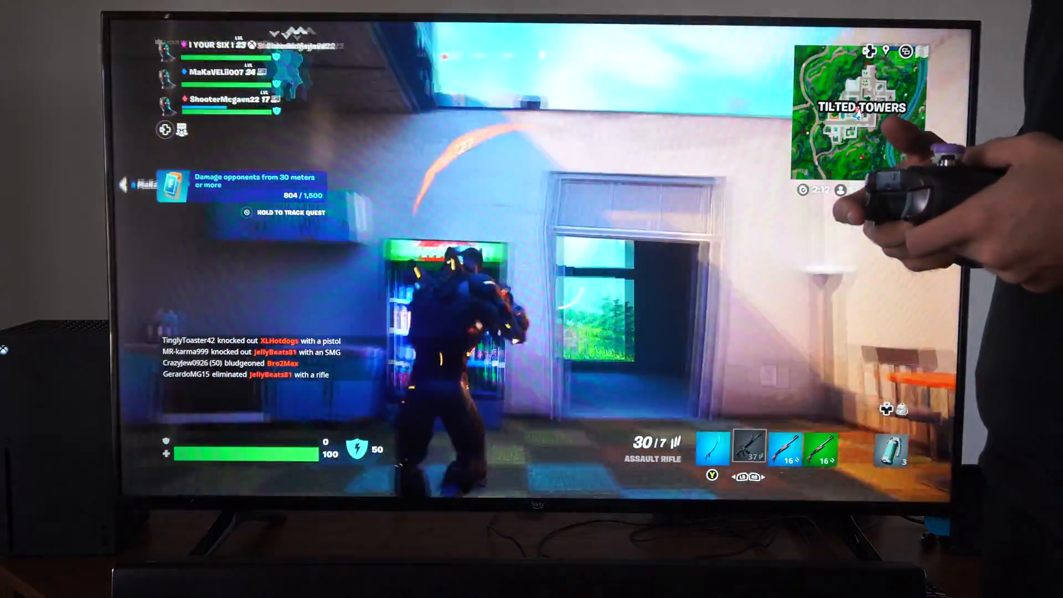